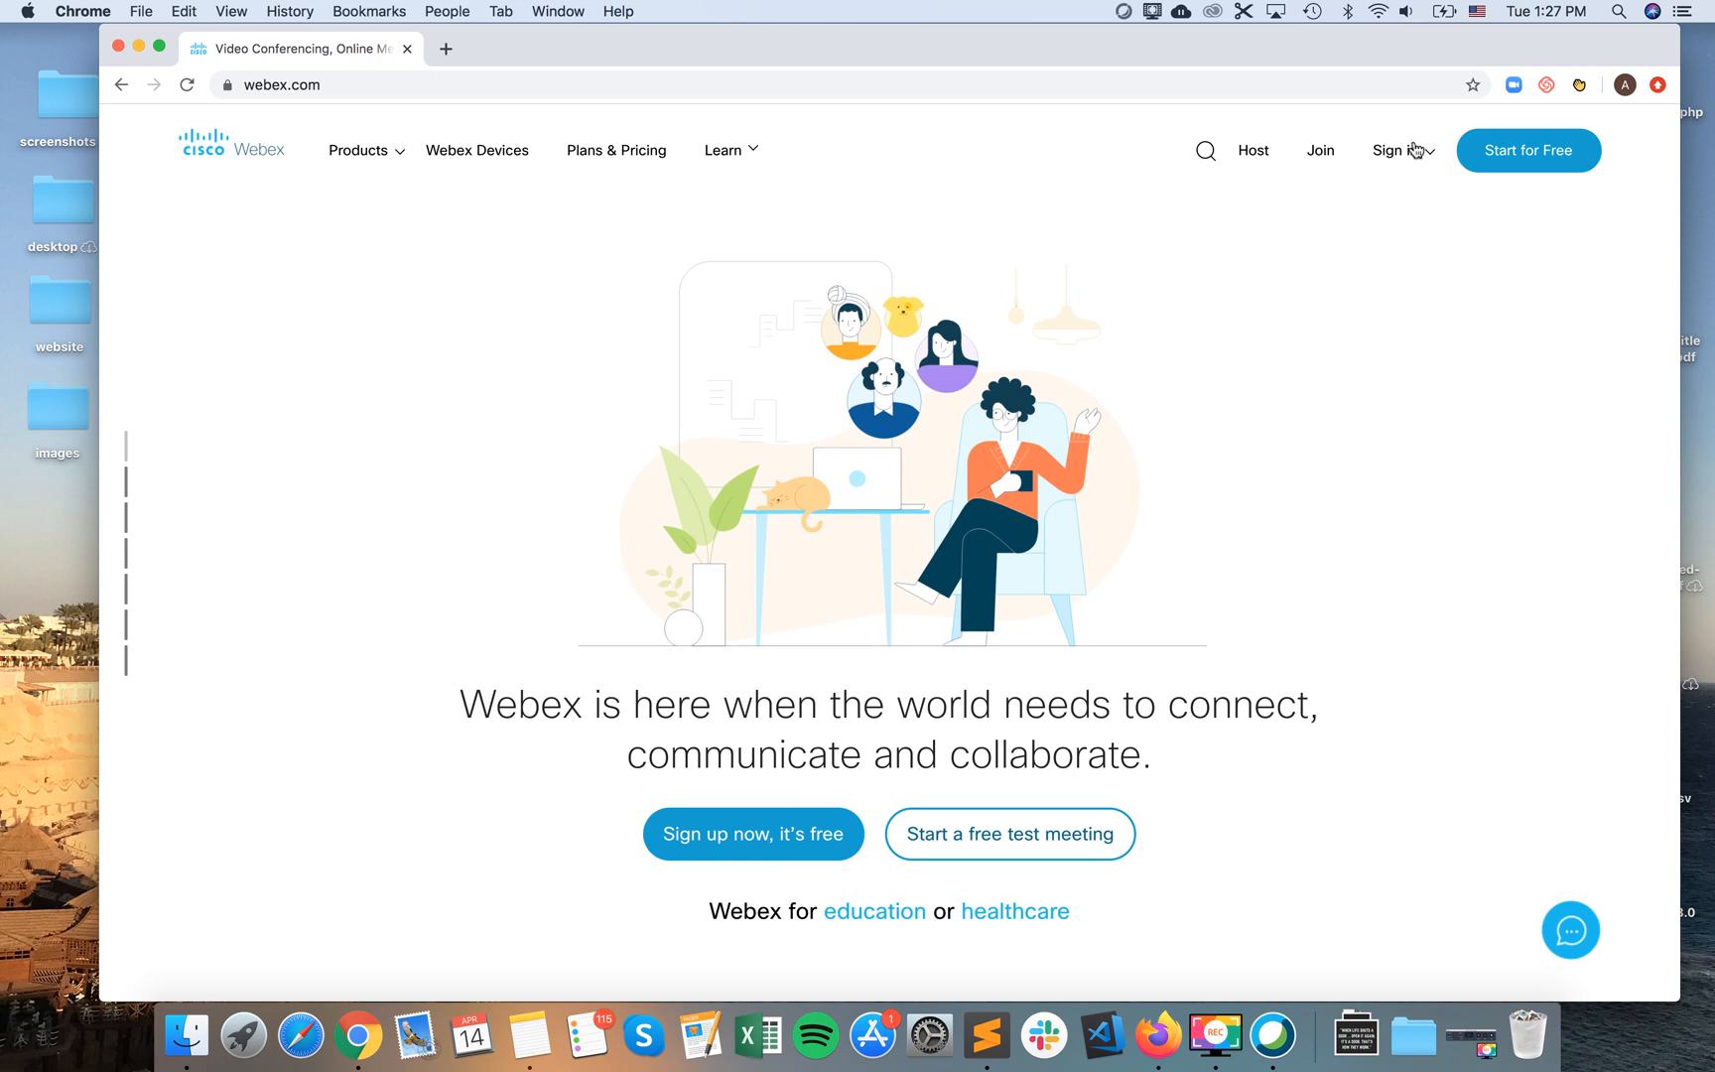
Step: Choose Webex Meetings from the Sign in menu on webex.com
{"action": "left_click", "coordinate": [1397, 150]}
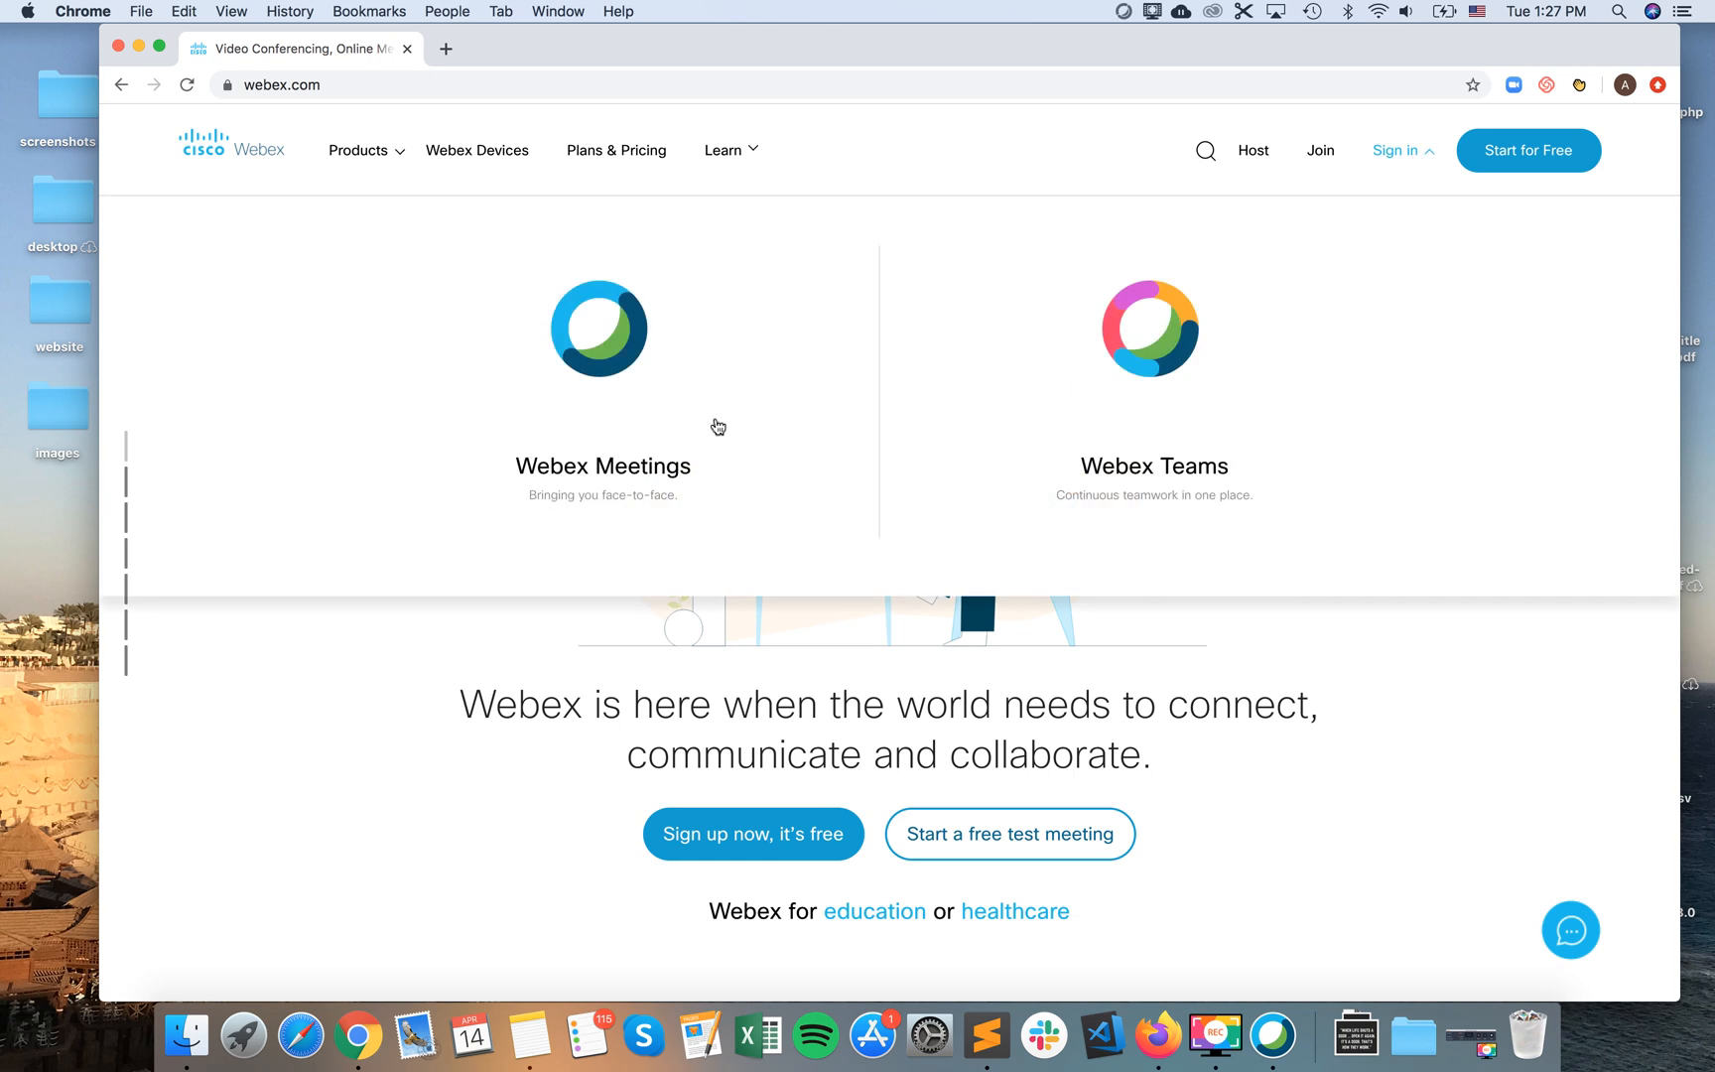
{"action": "mouse_move", "coordinate": [623, 480]}
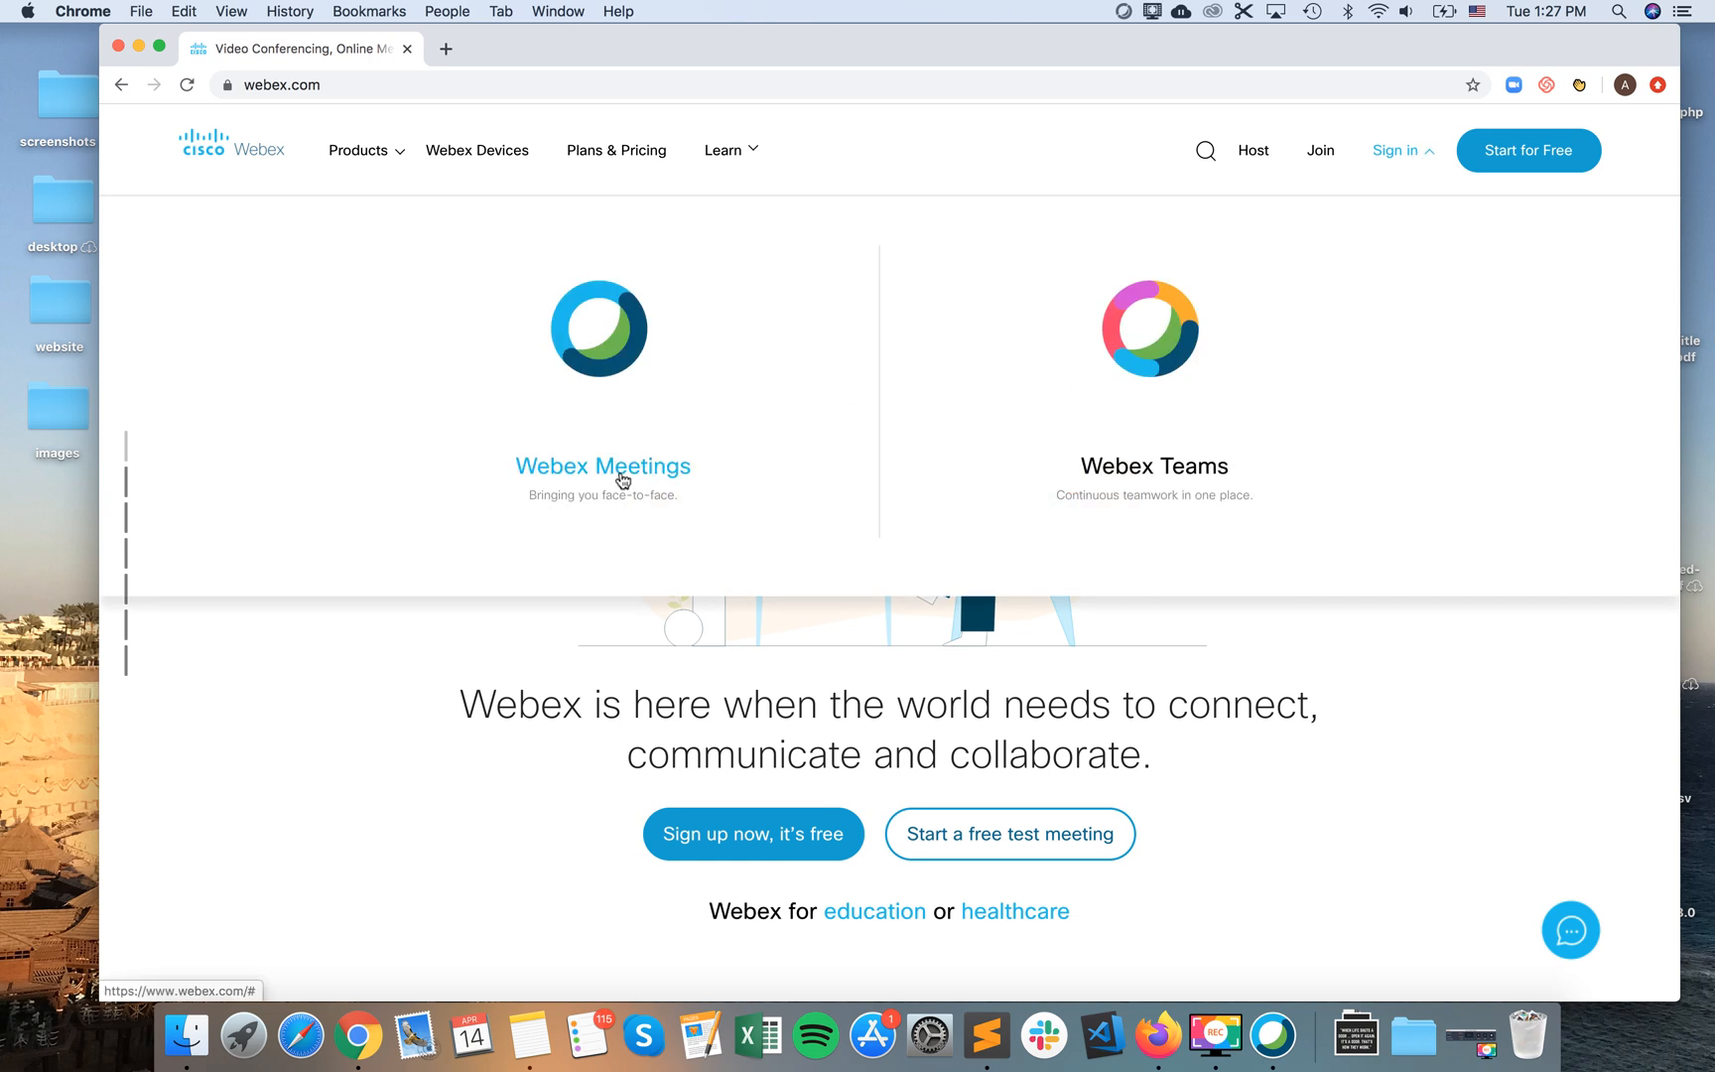
{"action": "left_click", "coordinate": [1395, 150]}
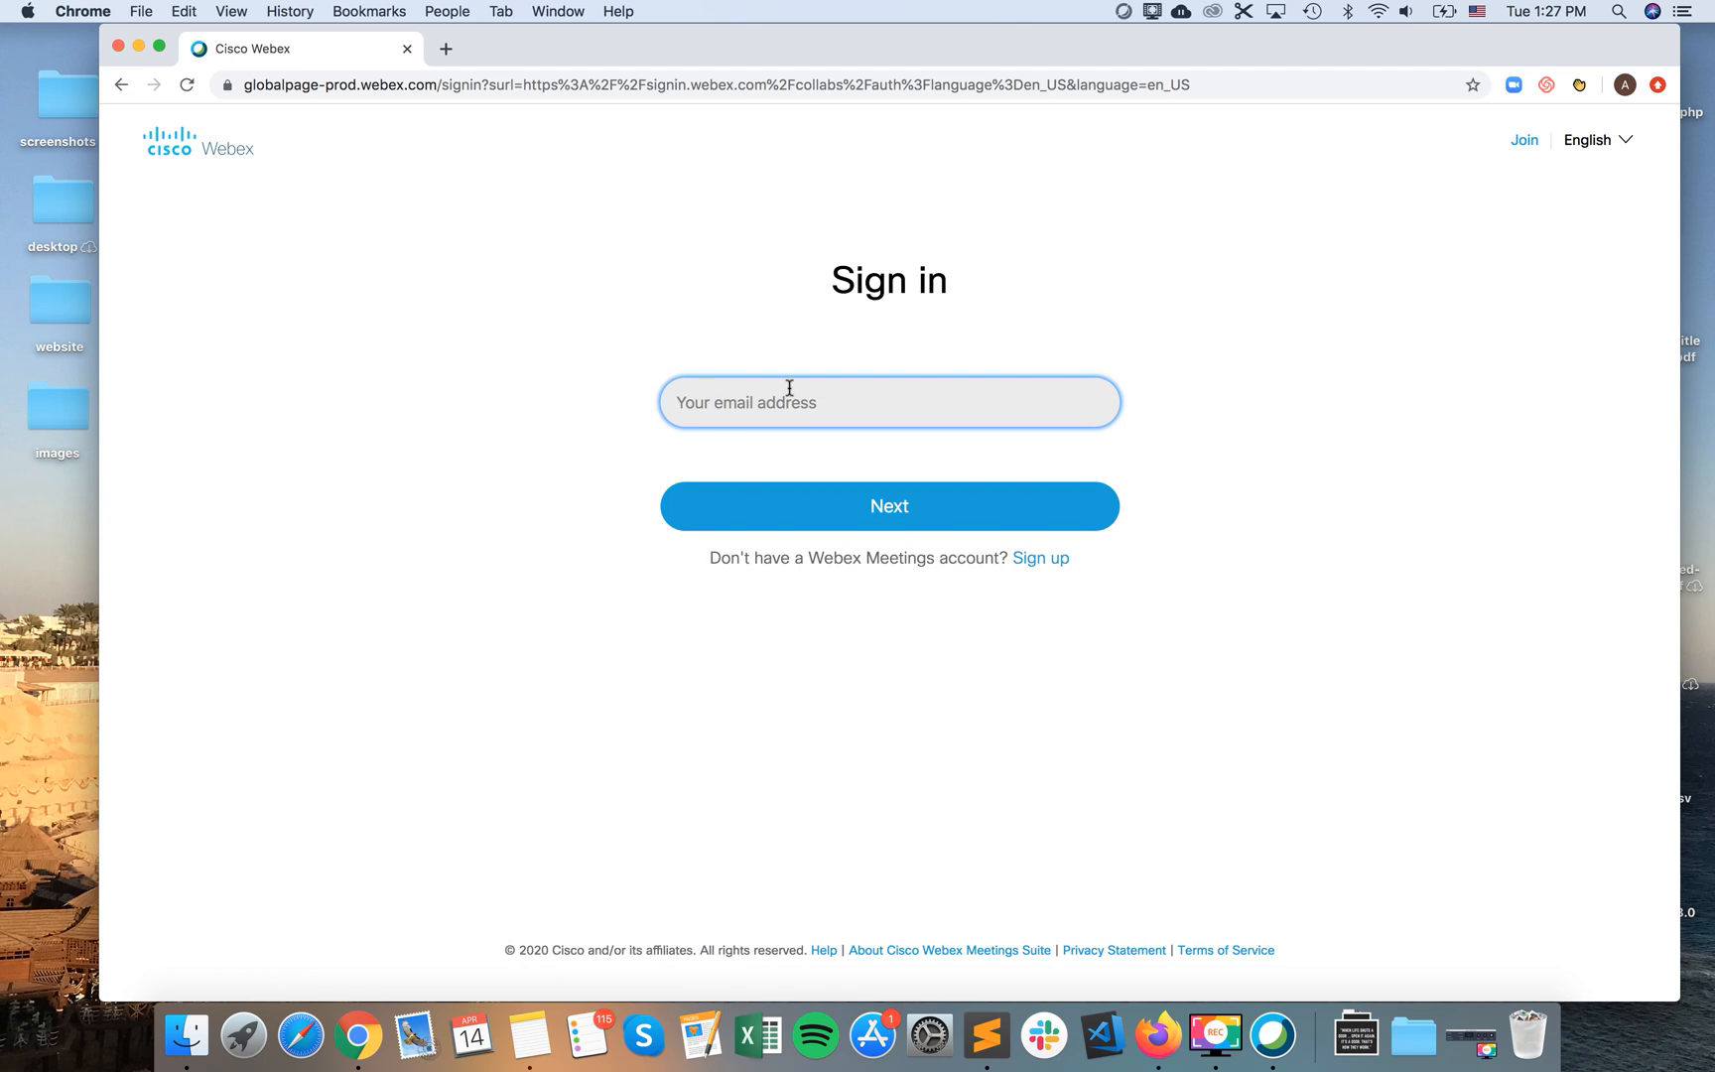
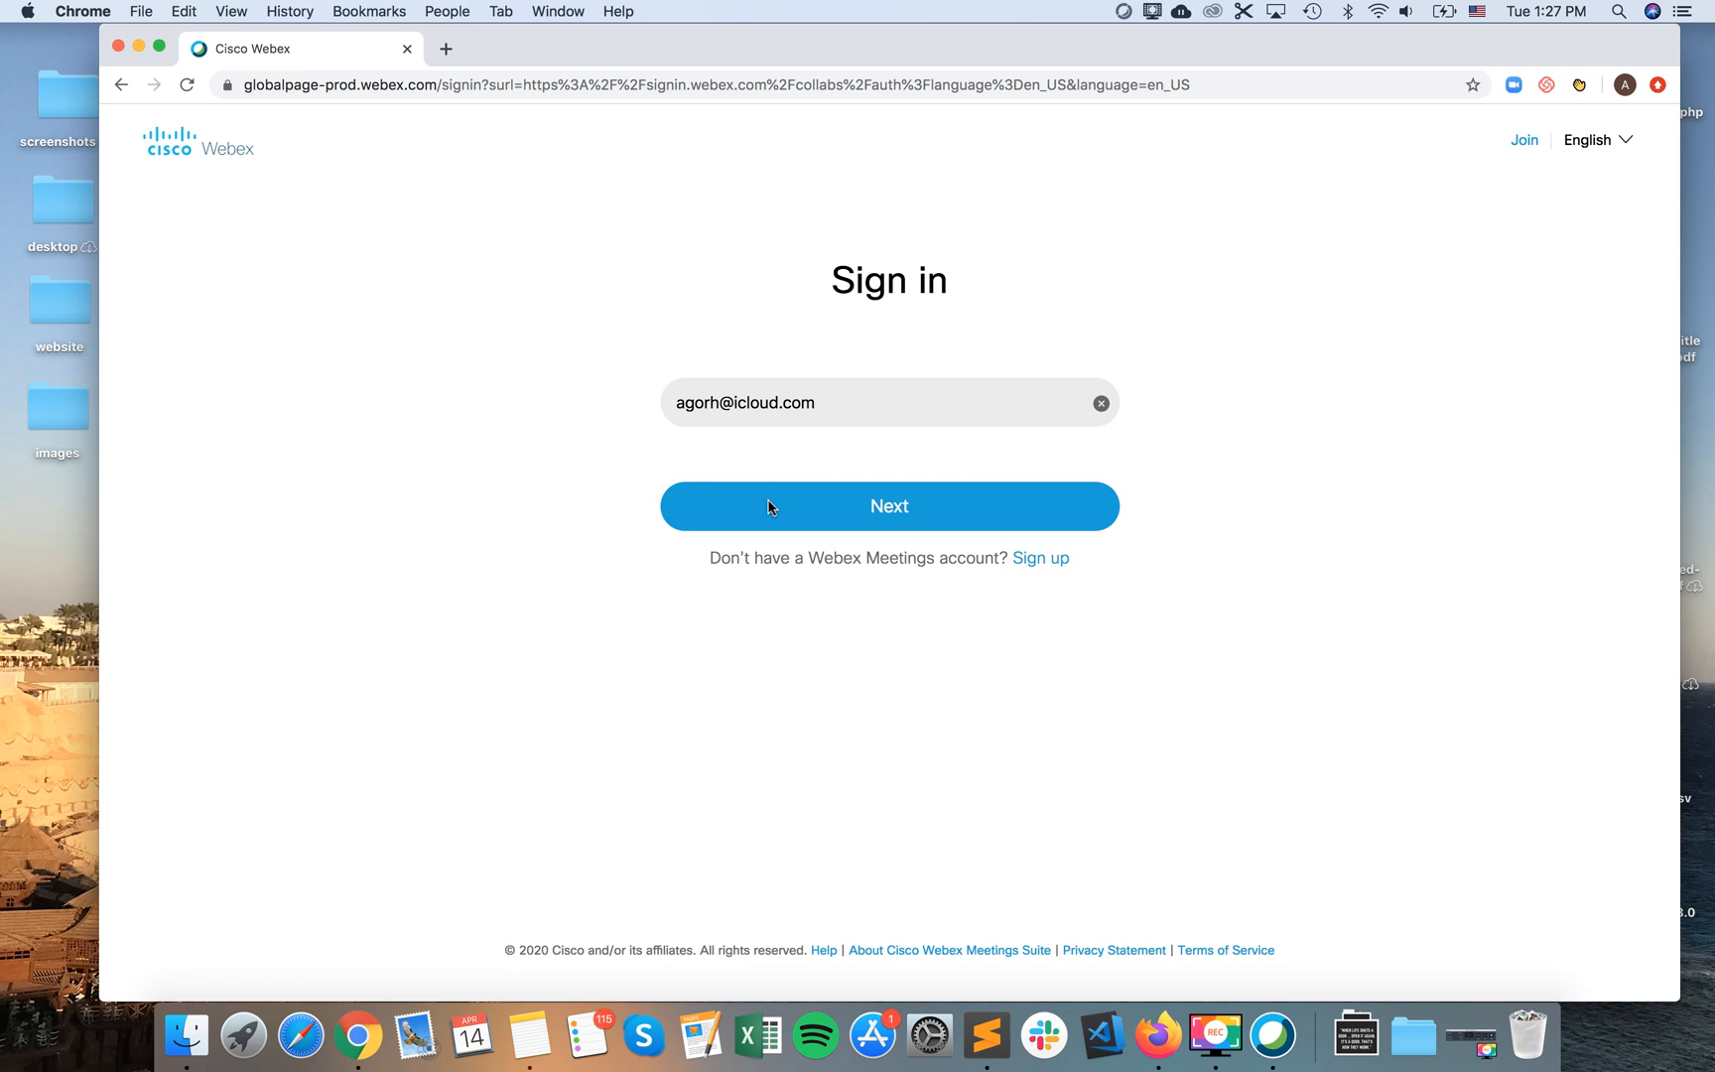
{"action": "left_click", "coordinate": [890, 506]}
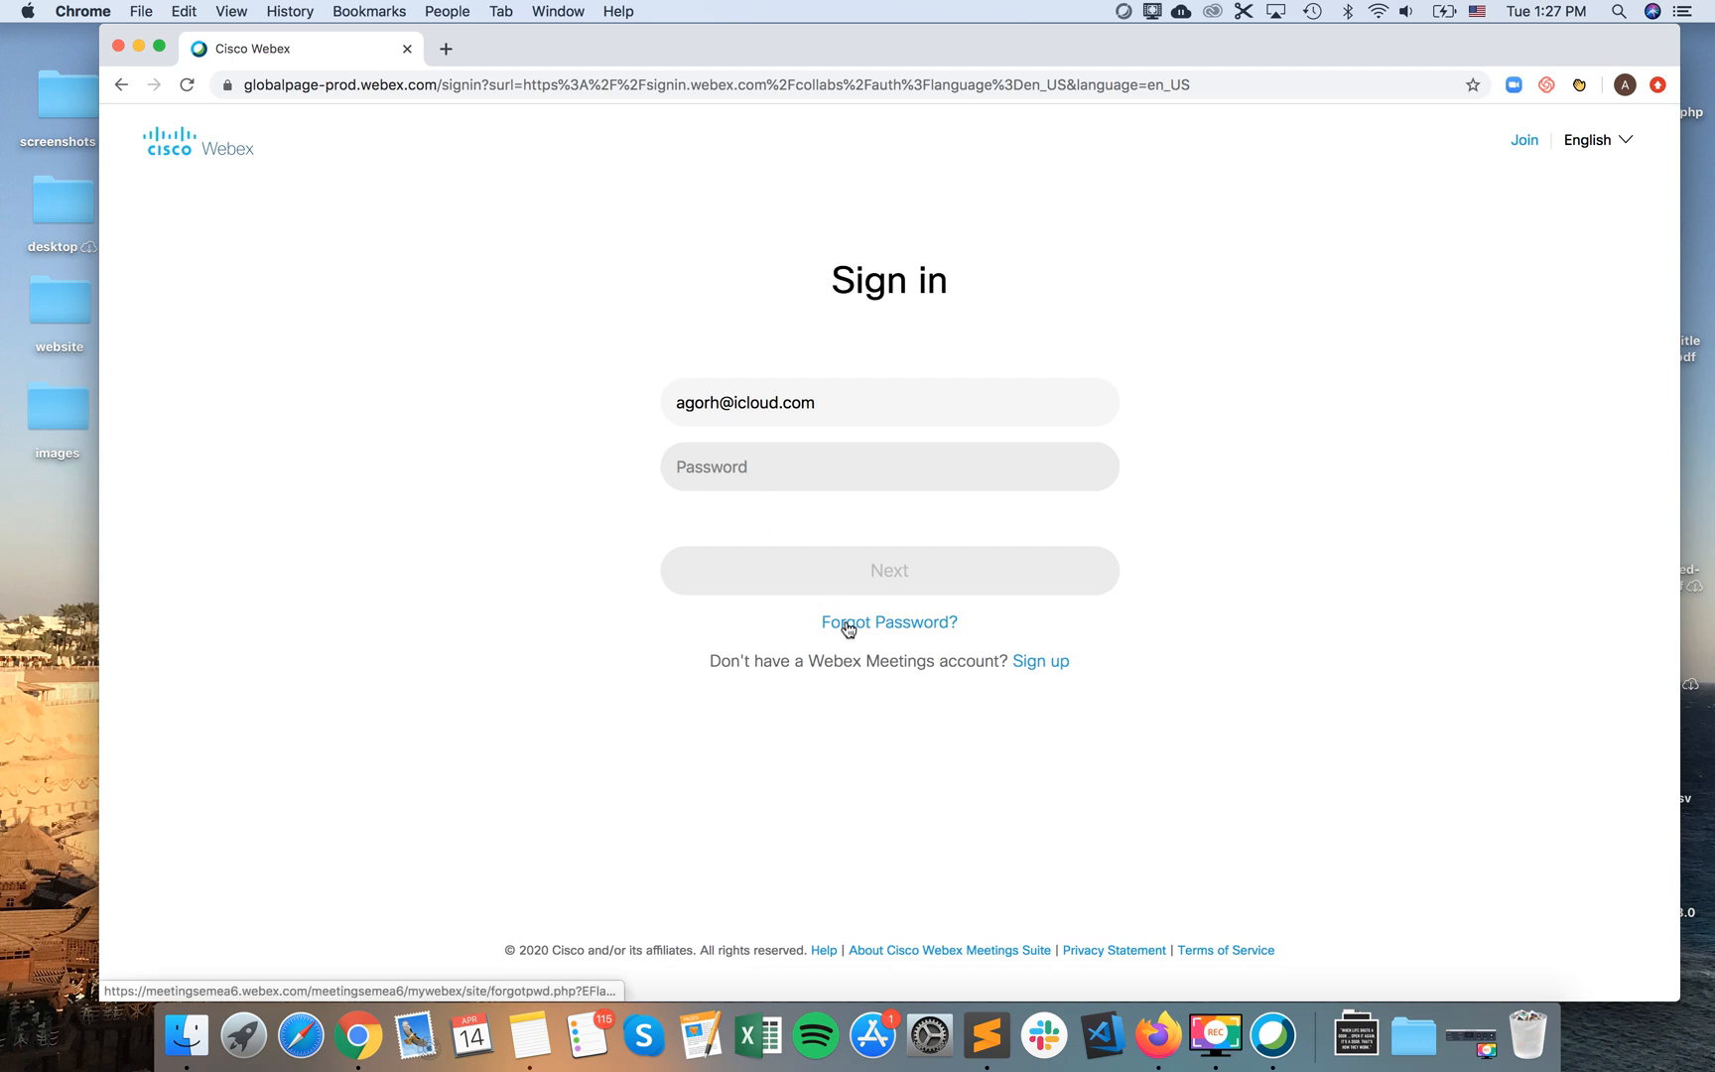
Step: Submit the Forgot Password form with the account email and captcha characters
{"action": "left_click", "coordinate": [889, 623]}
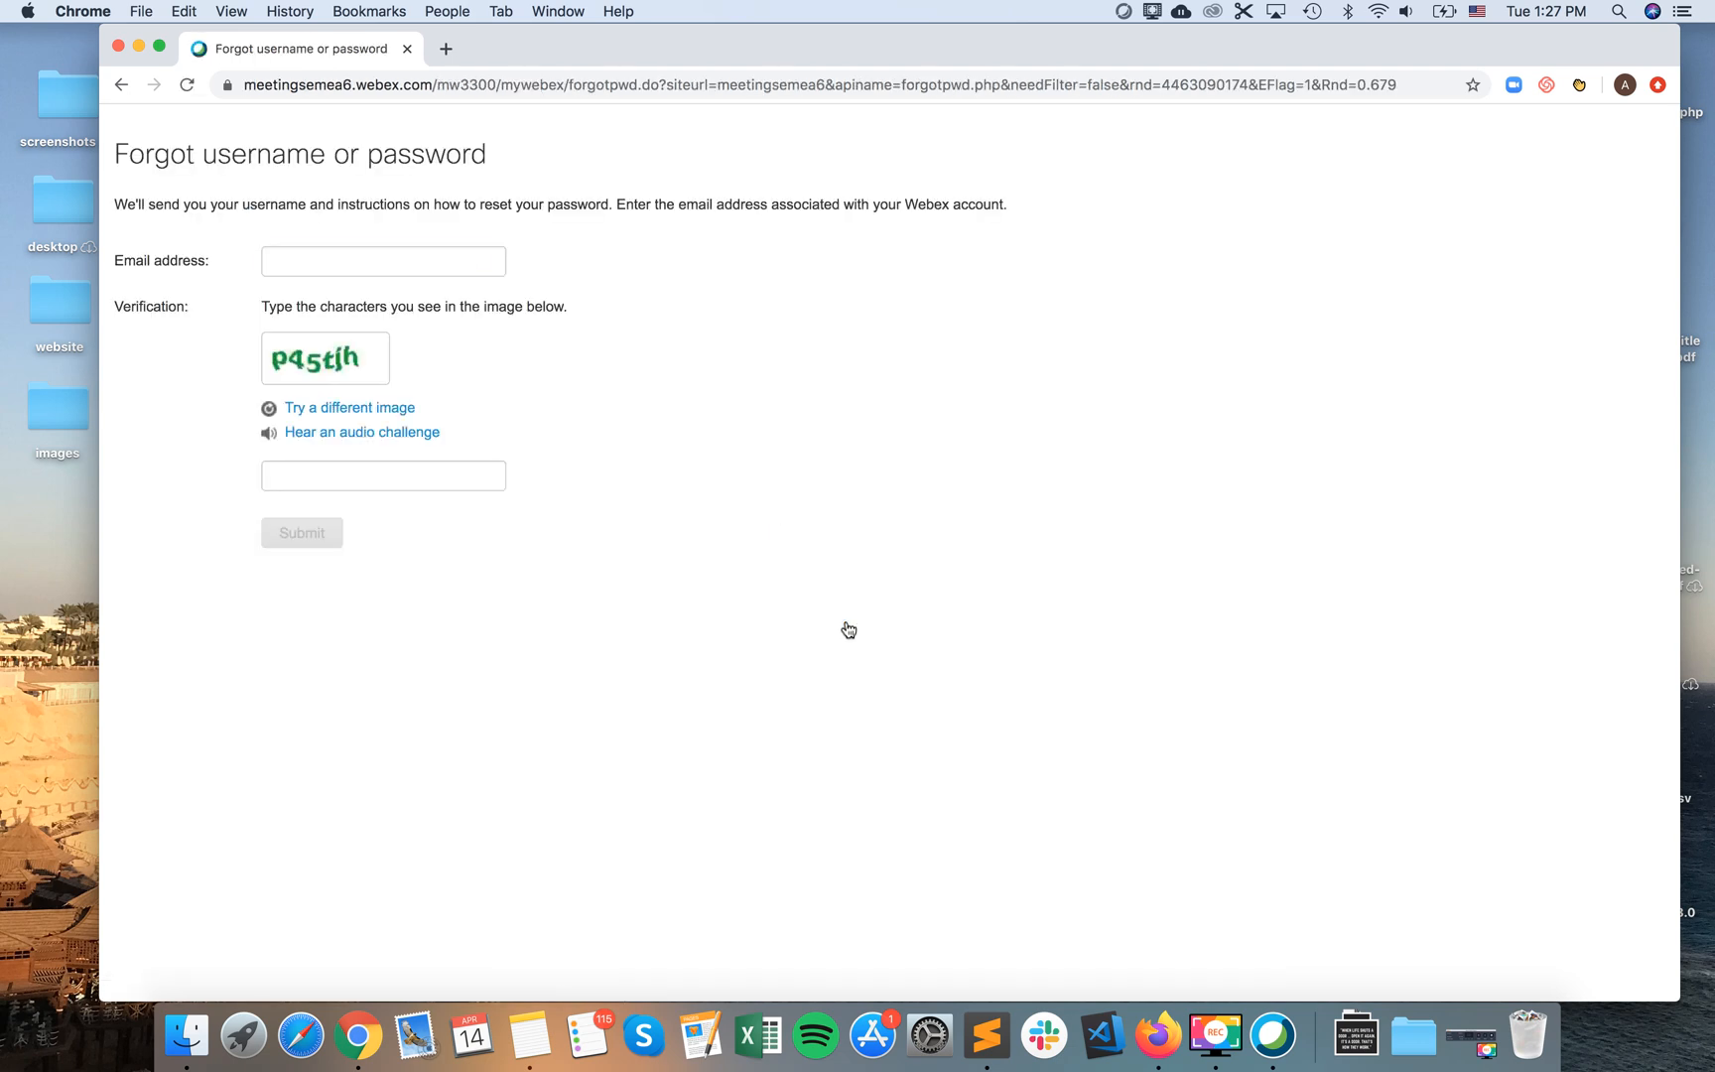
{"action": "left_click", "coordinate": [383, 261]}
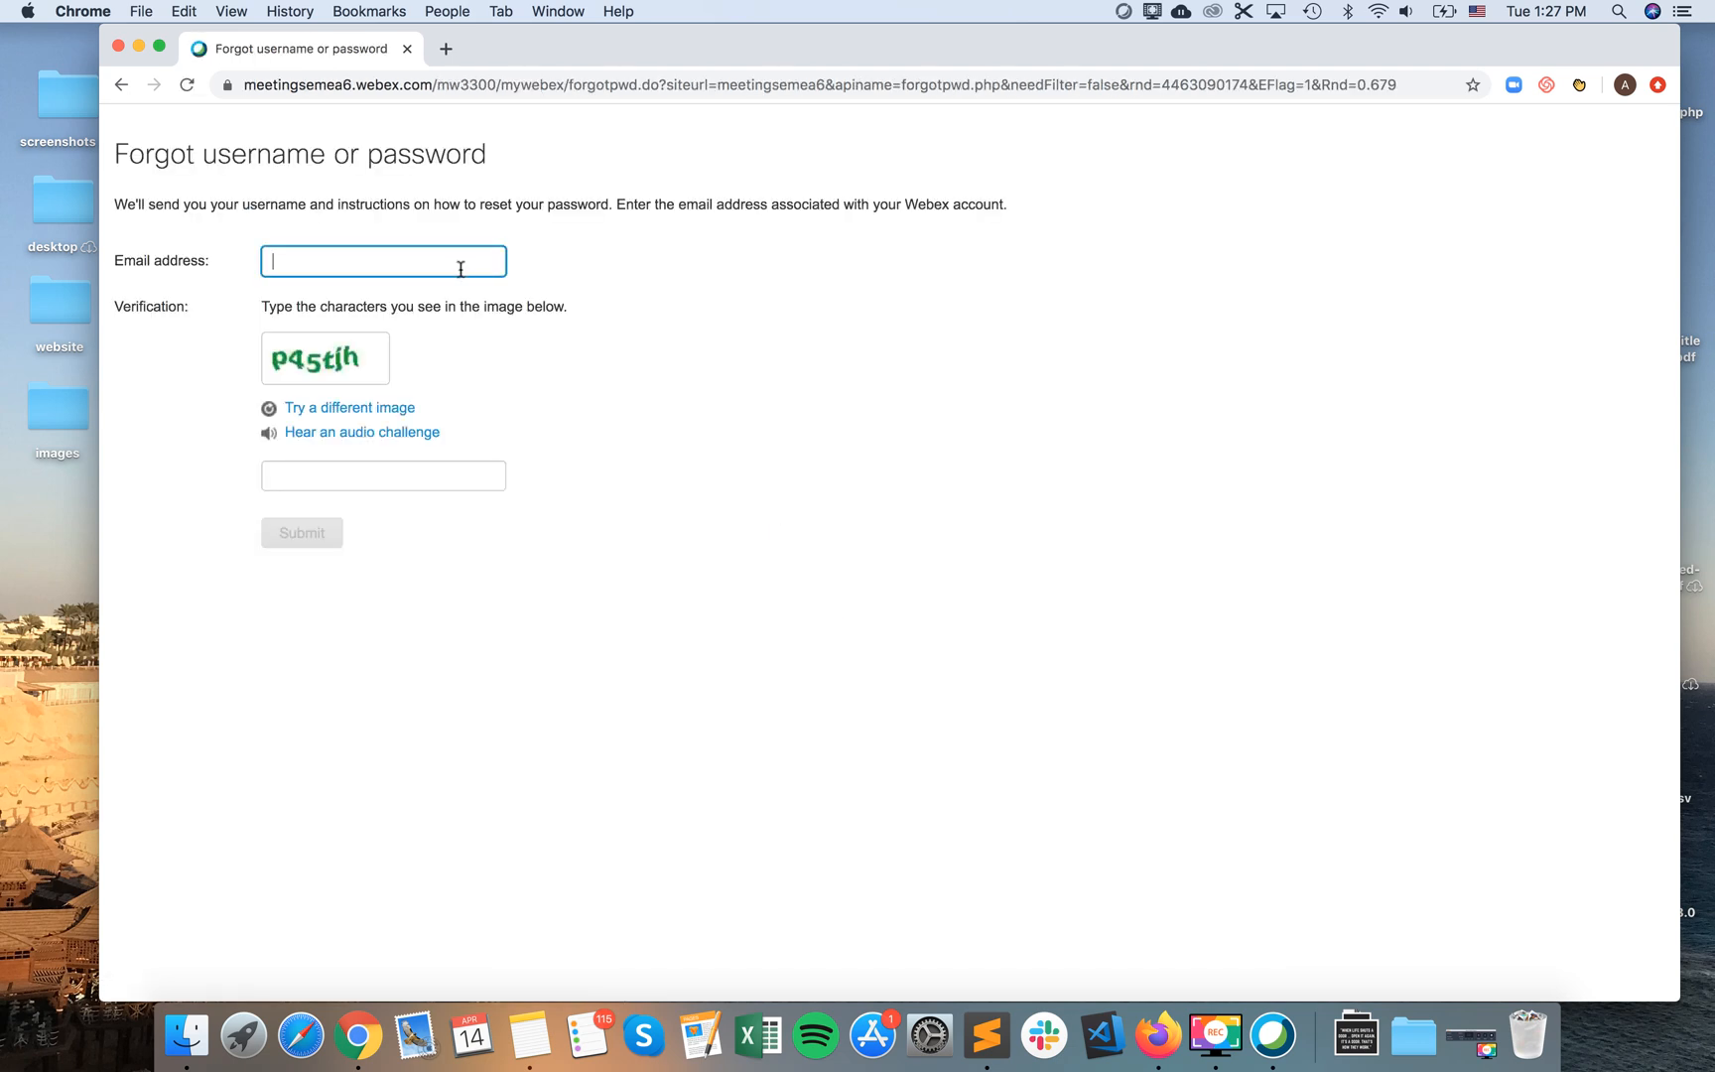
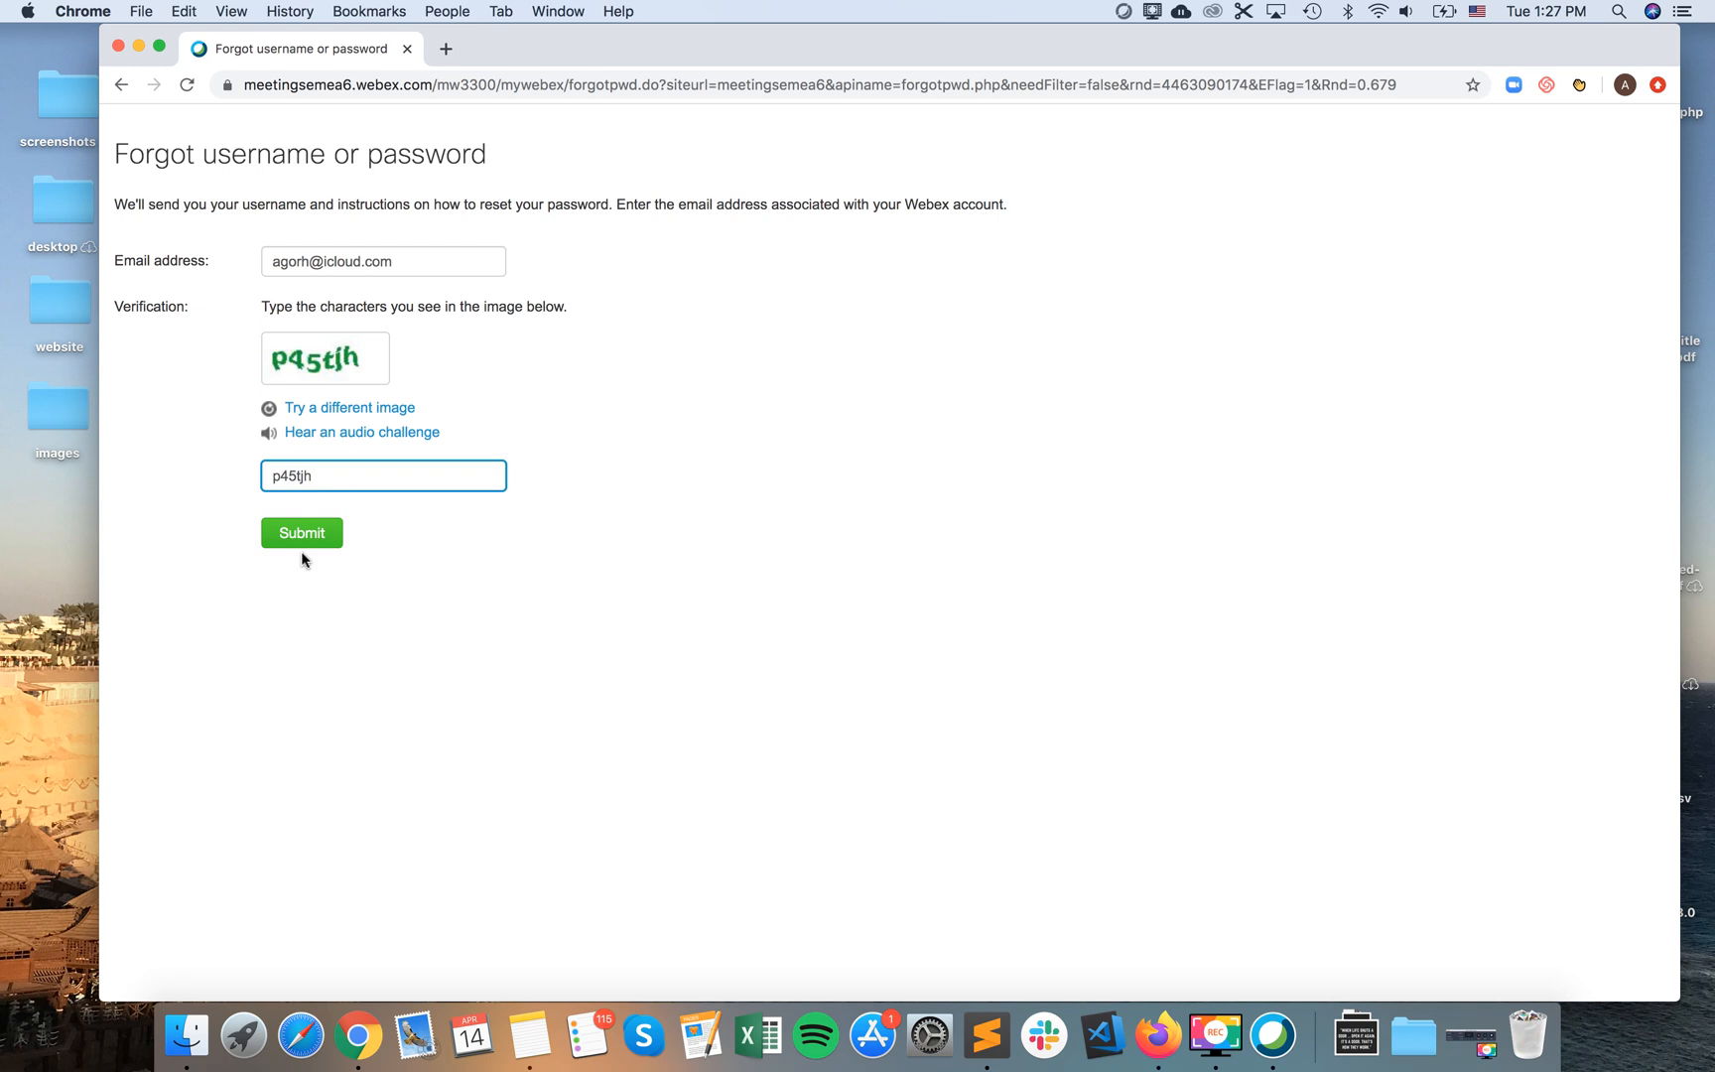
{"action": "left_click", "coordinate": [301, 533]}
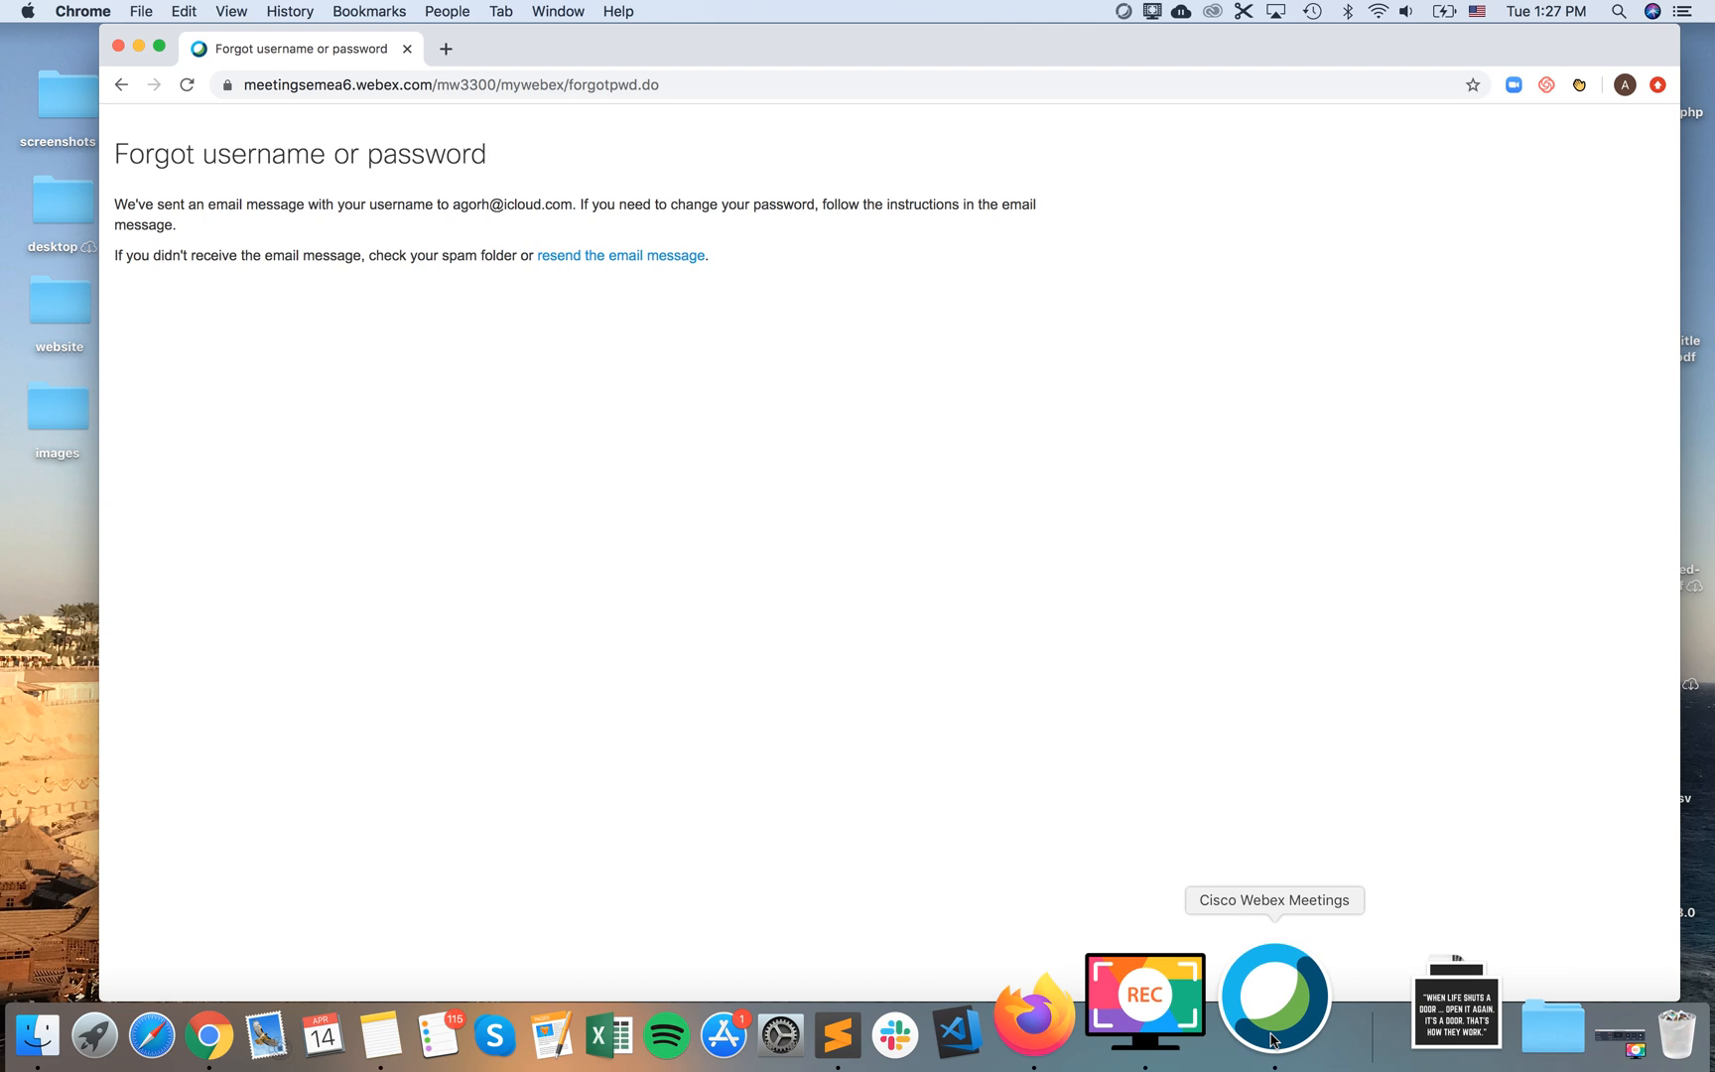
Step: Sign in from the Webex Meetings desktop app and request a password reset after the error
{"action": "left_click", "coordinate": [1275, 996]}
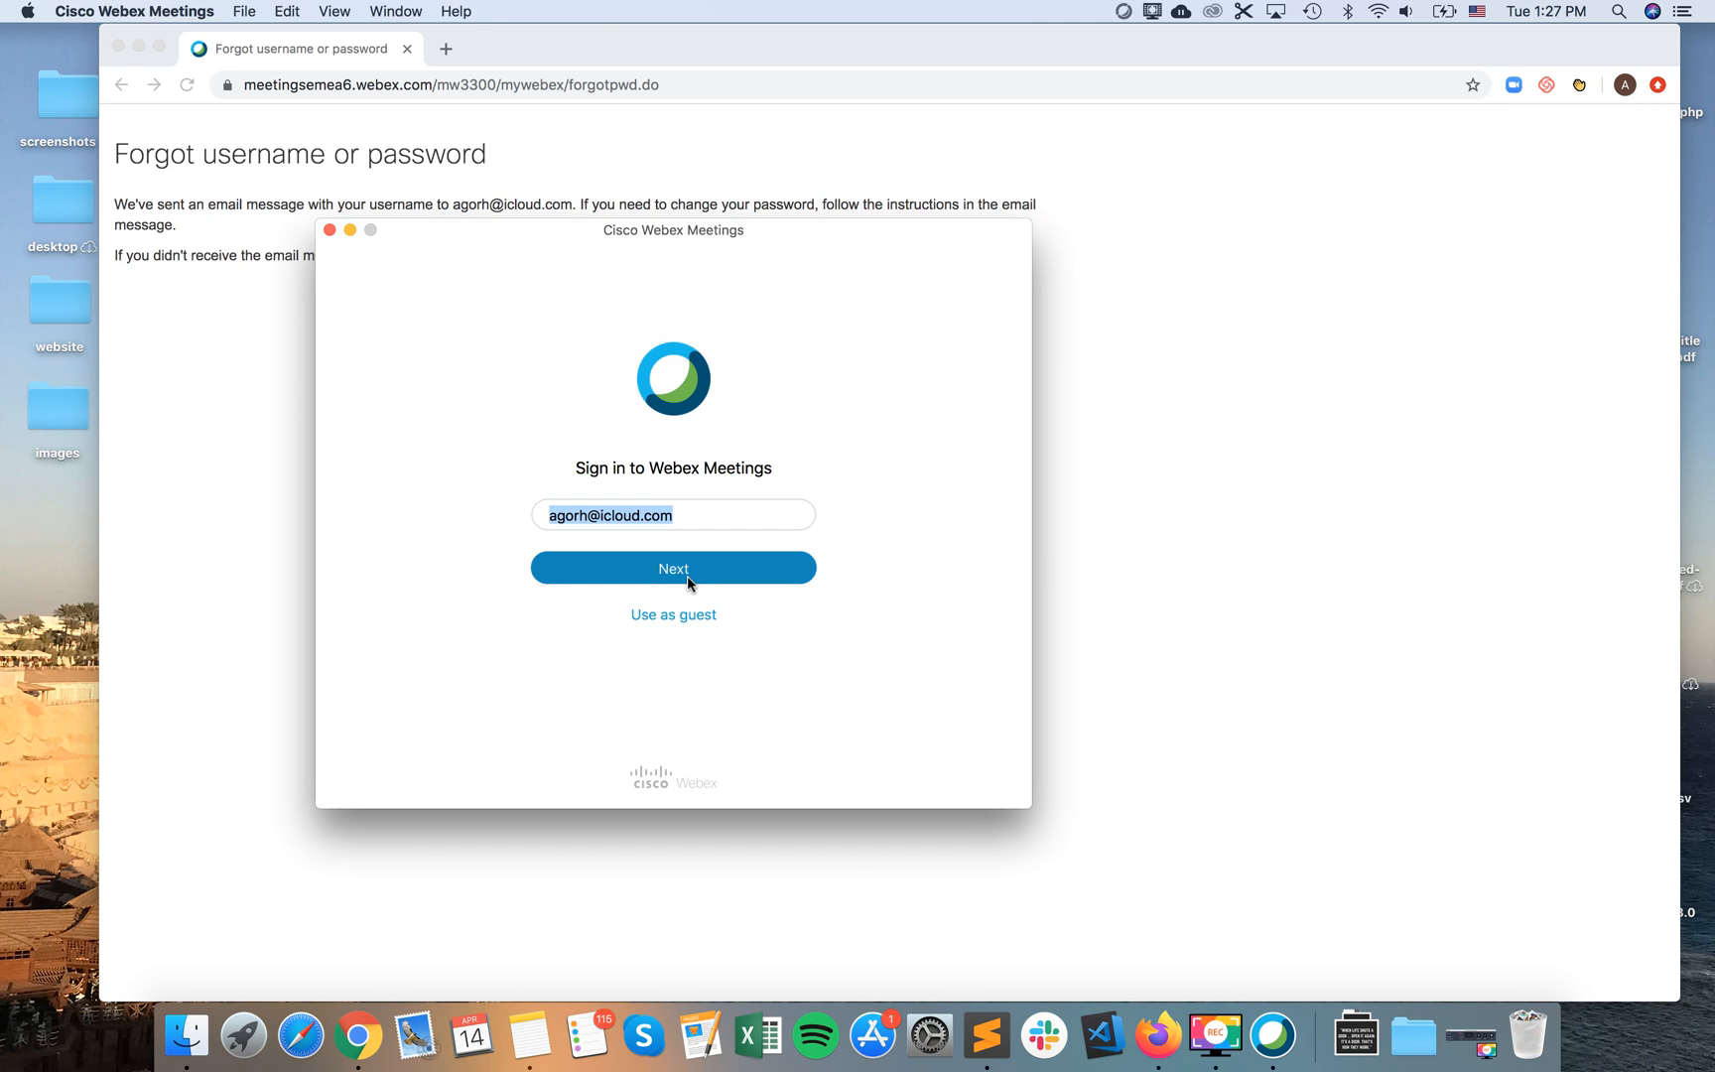
{"action": "left_click", "coordinate": [673, 574]}
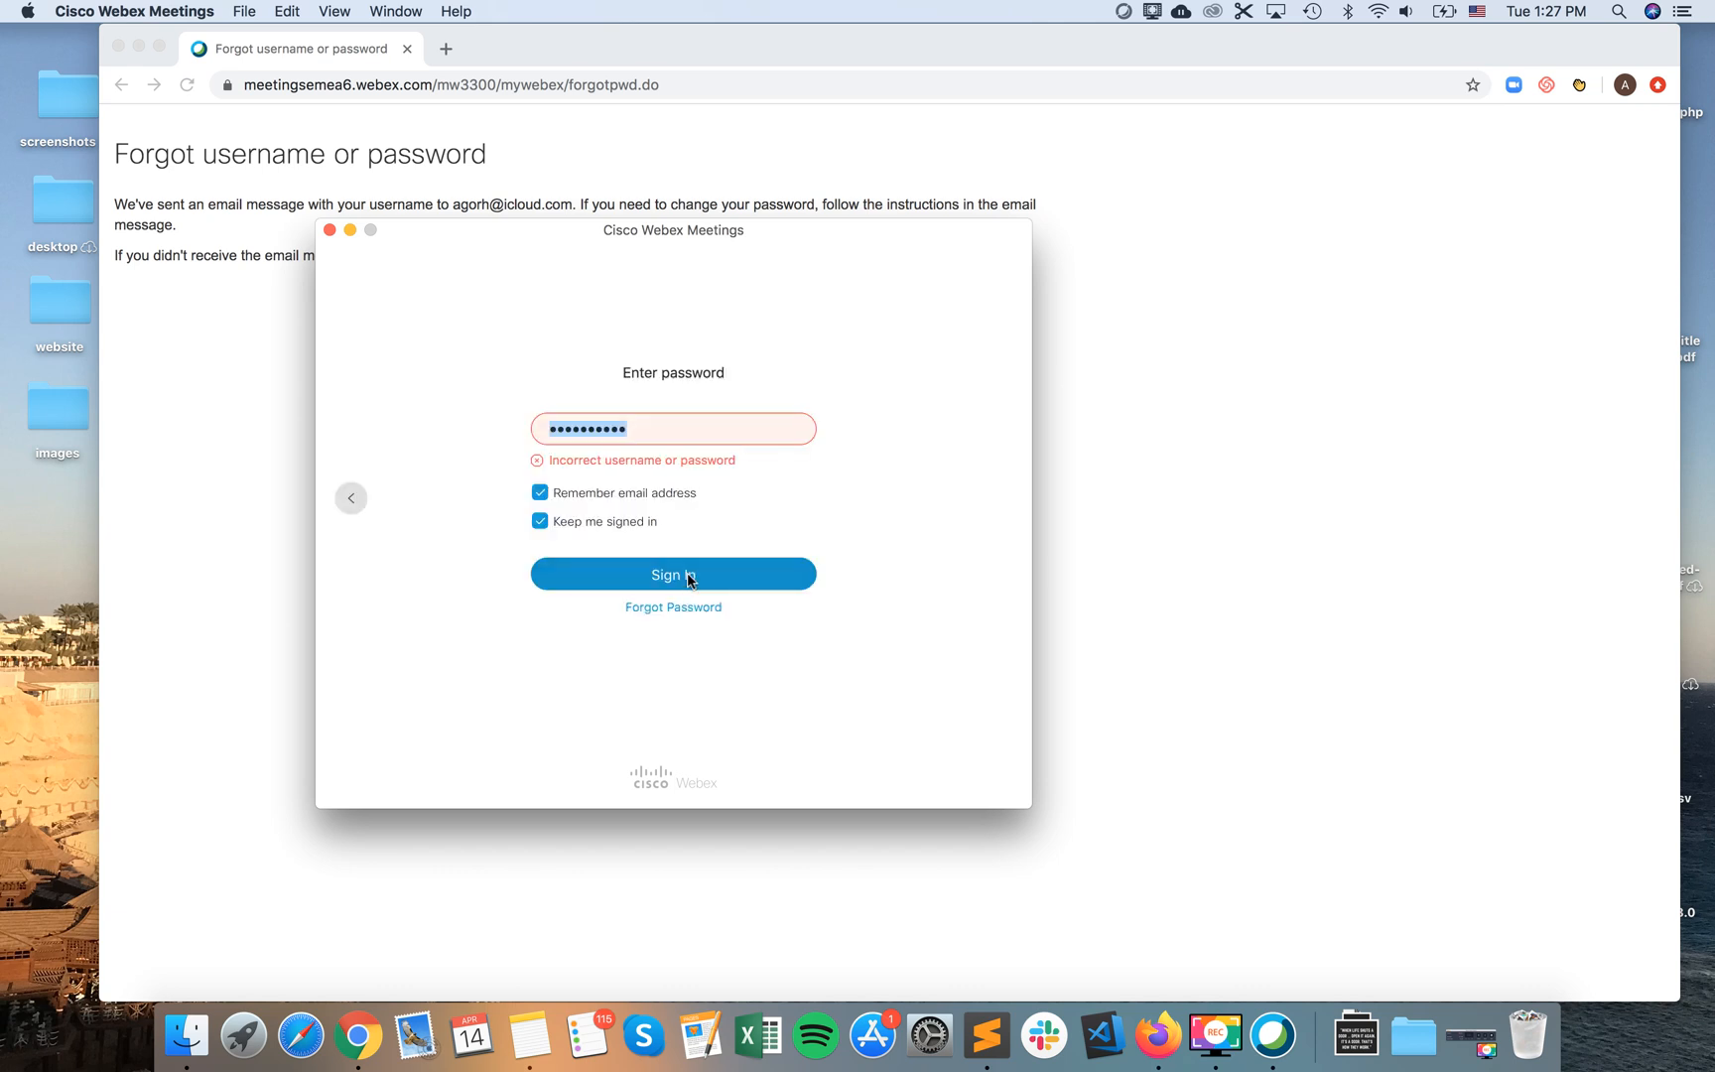
{"action": "mouse_move", "coordinate": [657, 615]}
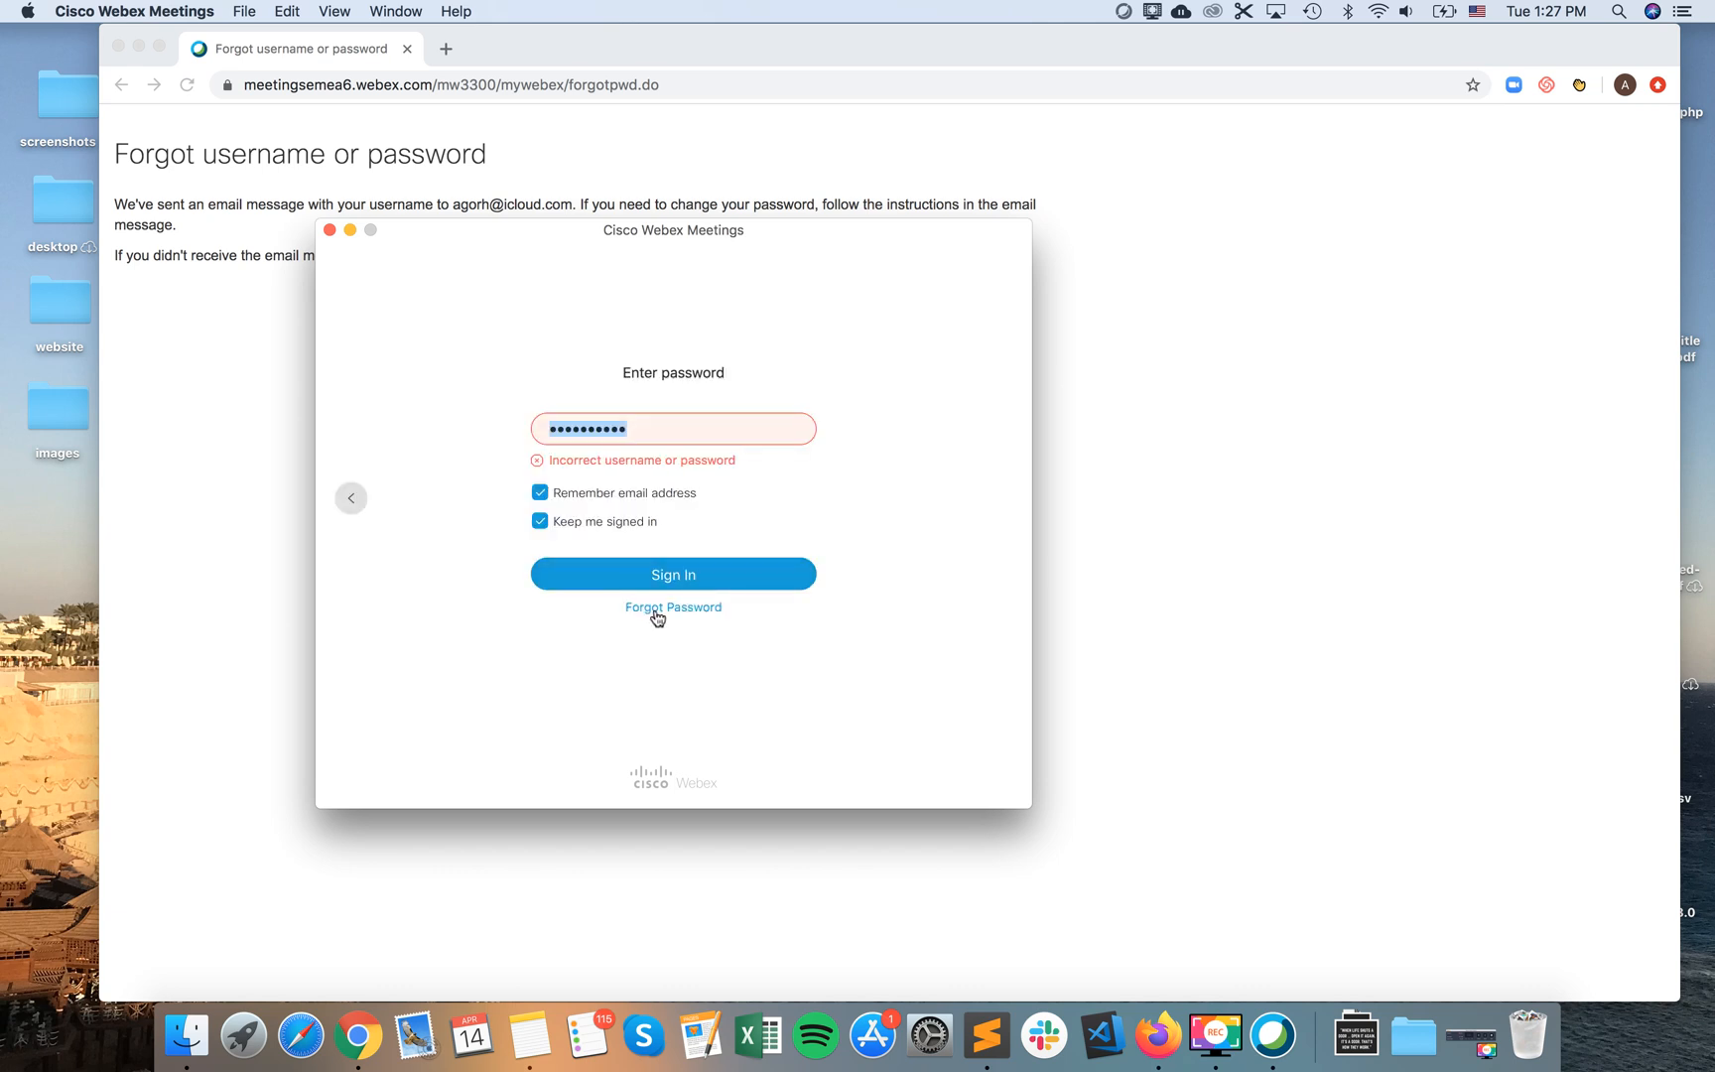
{"action": "left_click", "coordinate": [673, 608]}
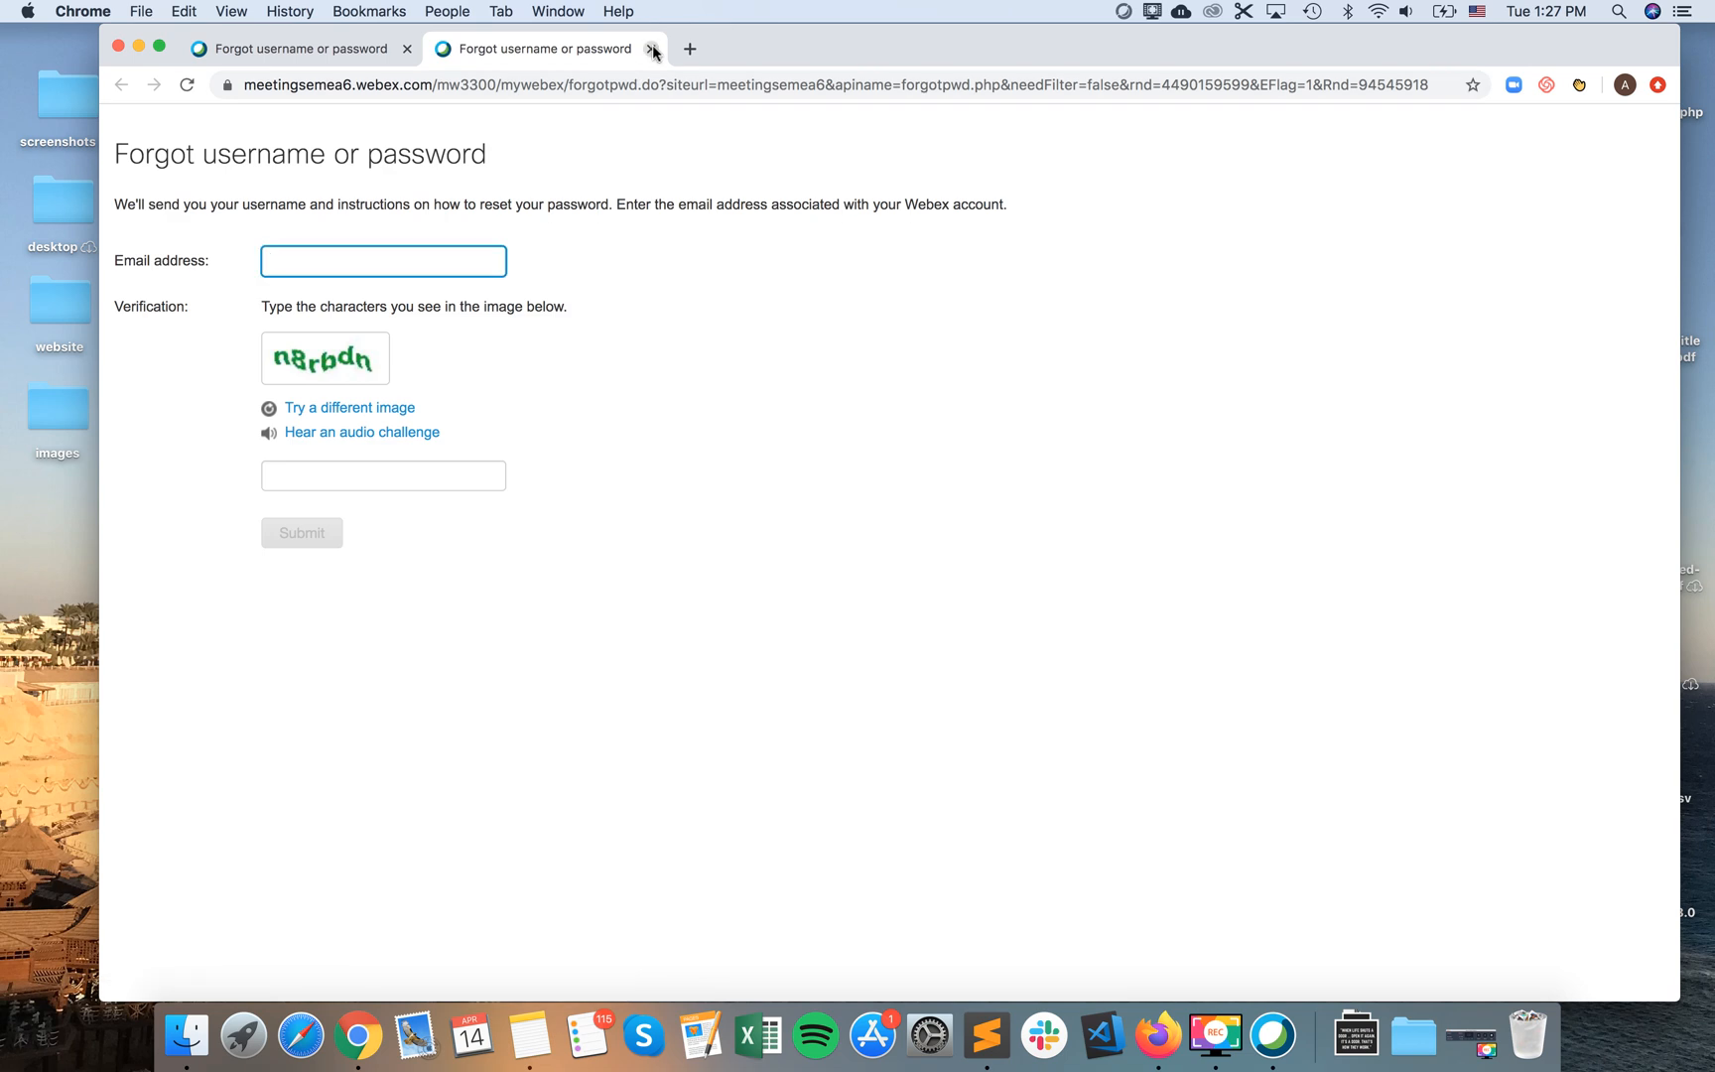
Step: Close the duplicate reset tab, then enter and confirm the new password
{"action": "left_click", "coordinate": [652, 48]}
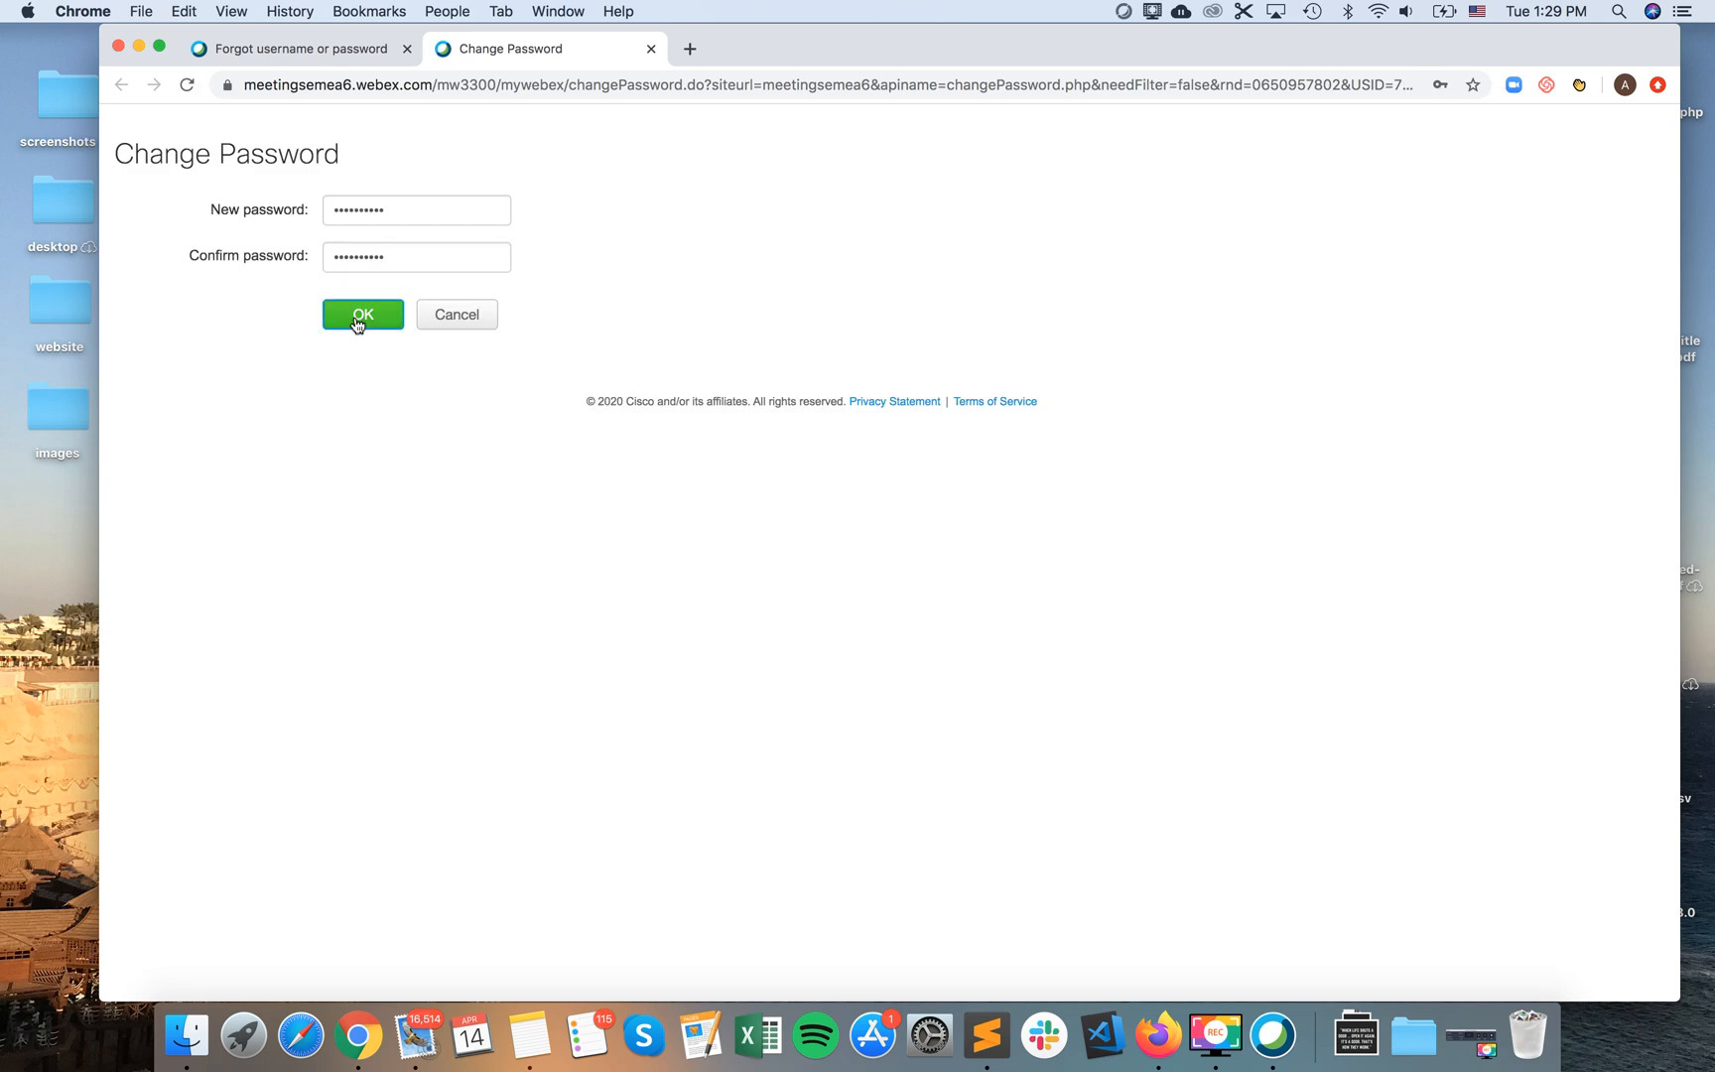
{"action": "left_click", "coordinate": [362, 314]}
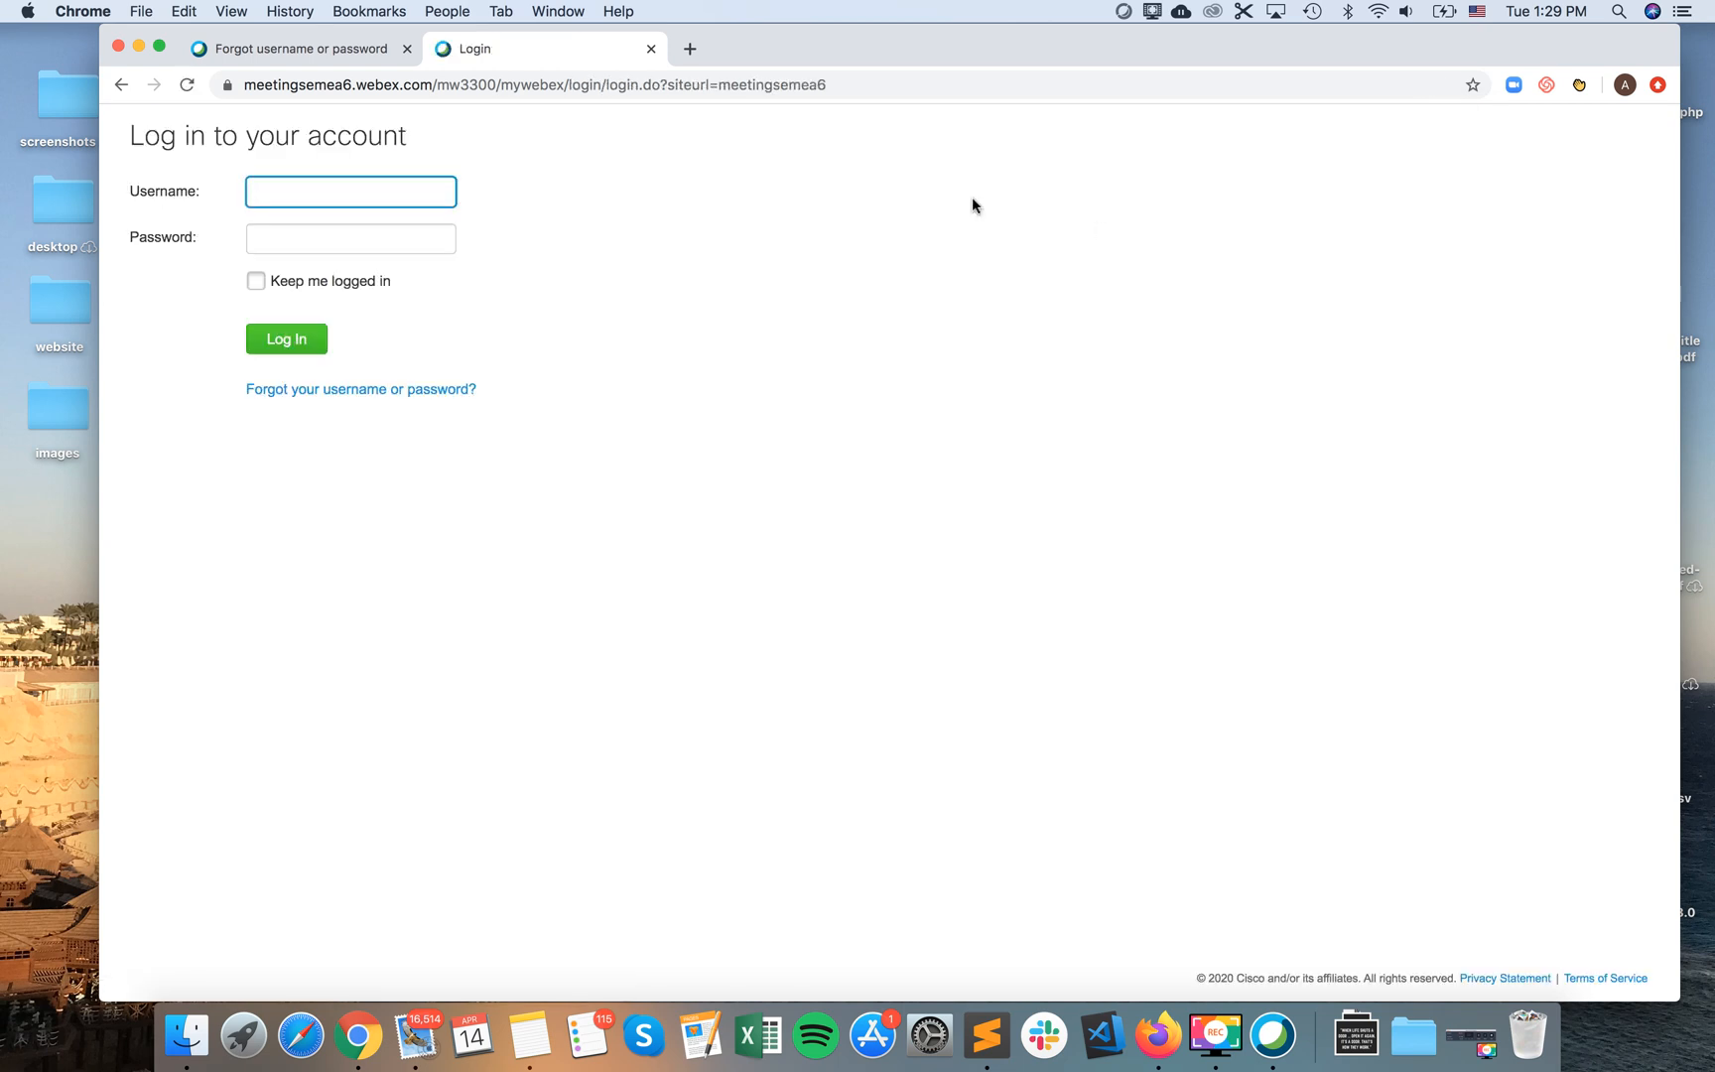
Step: Log in with the username and new password, then dismiss the Personal Room tip
{"action": "left_click", "coordinate": [285, 339]}
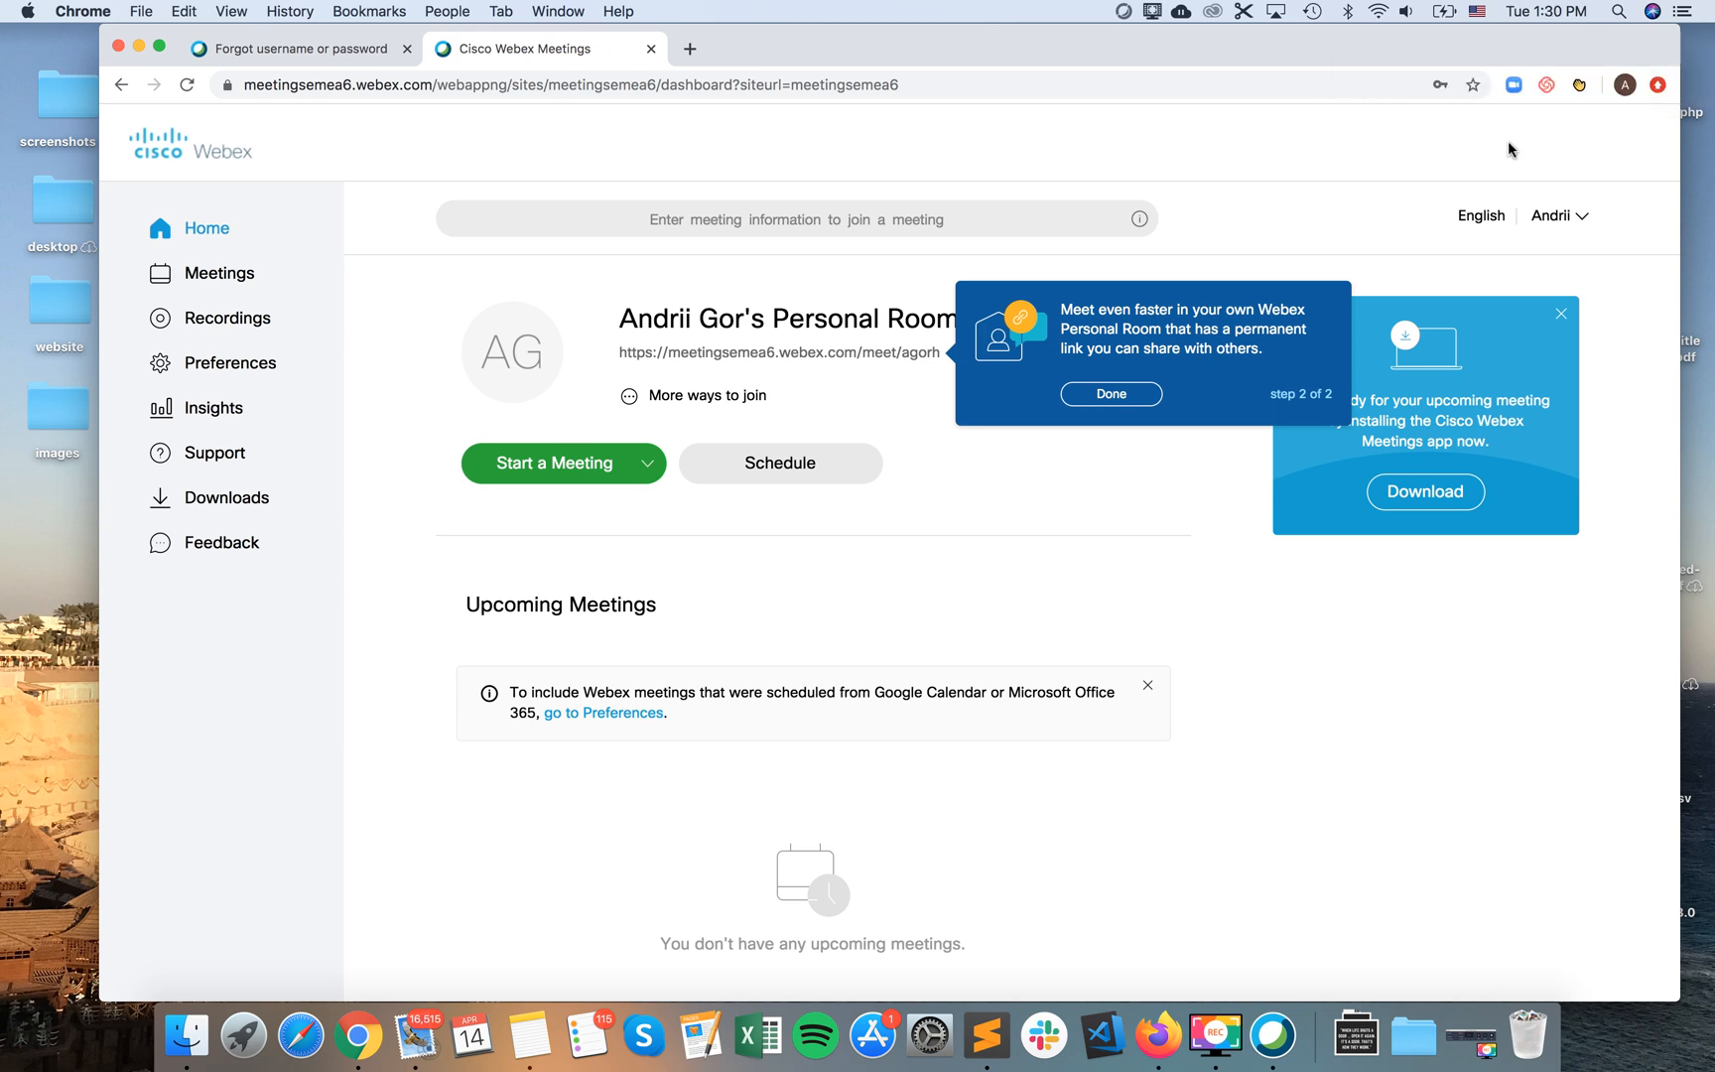
{"action": "left_click", "coordinate": [1111, 394]}
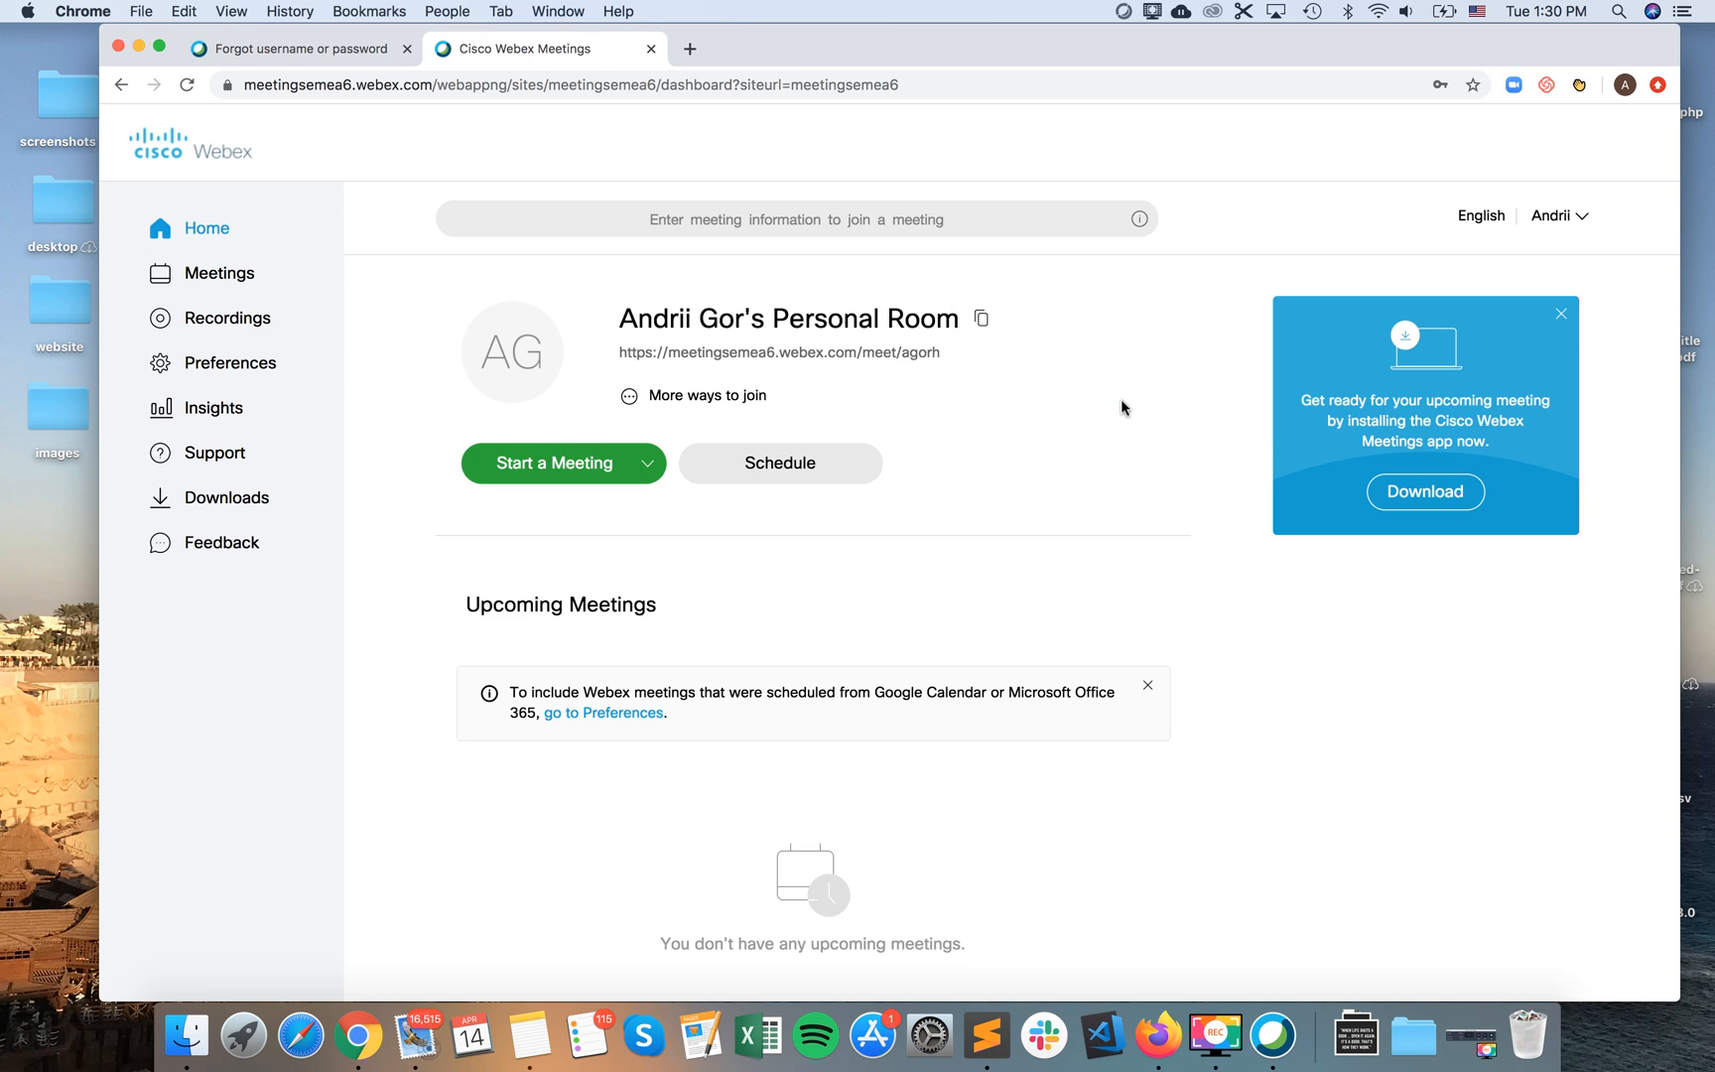
{"action": "mouse_move", "coordinate": [1128, 401]}
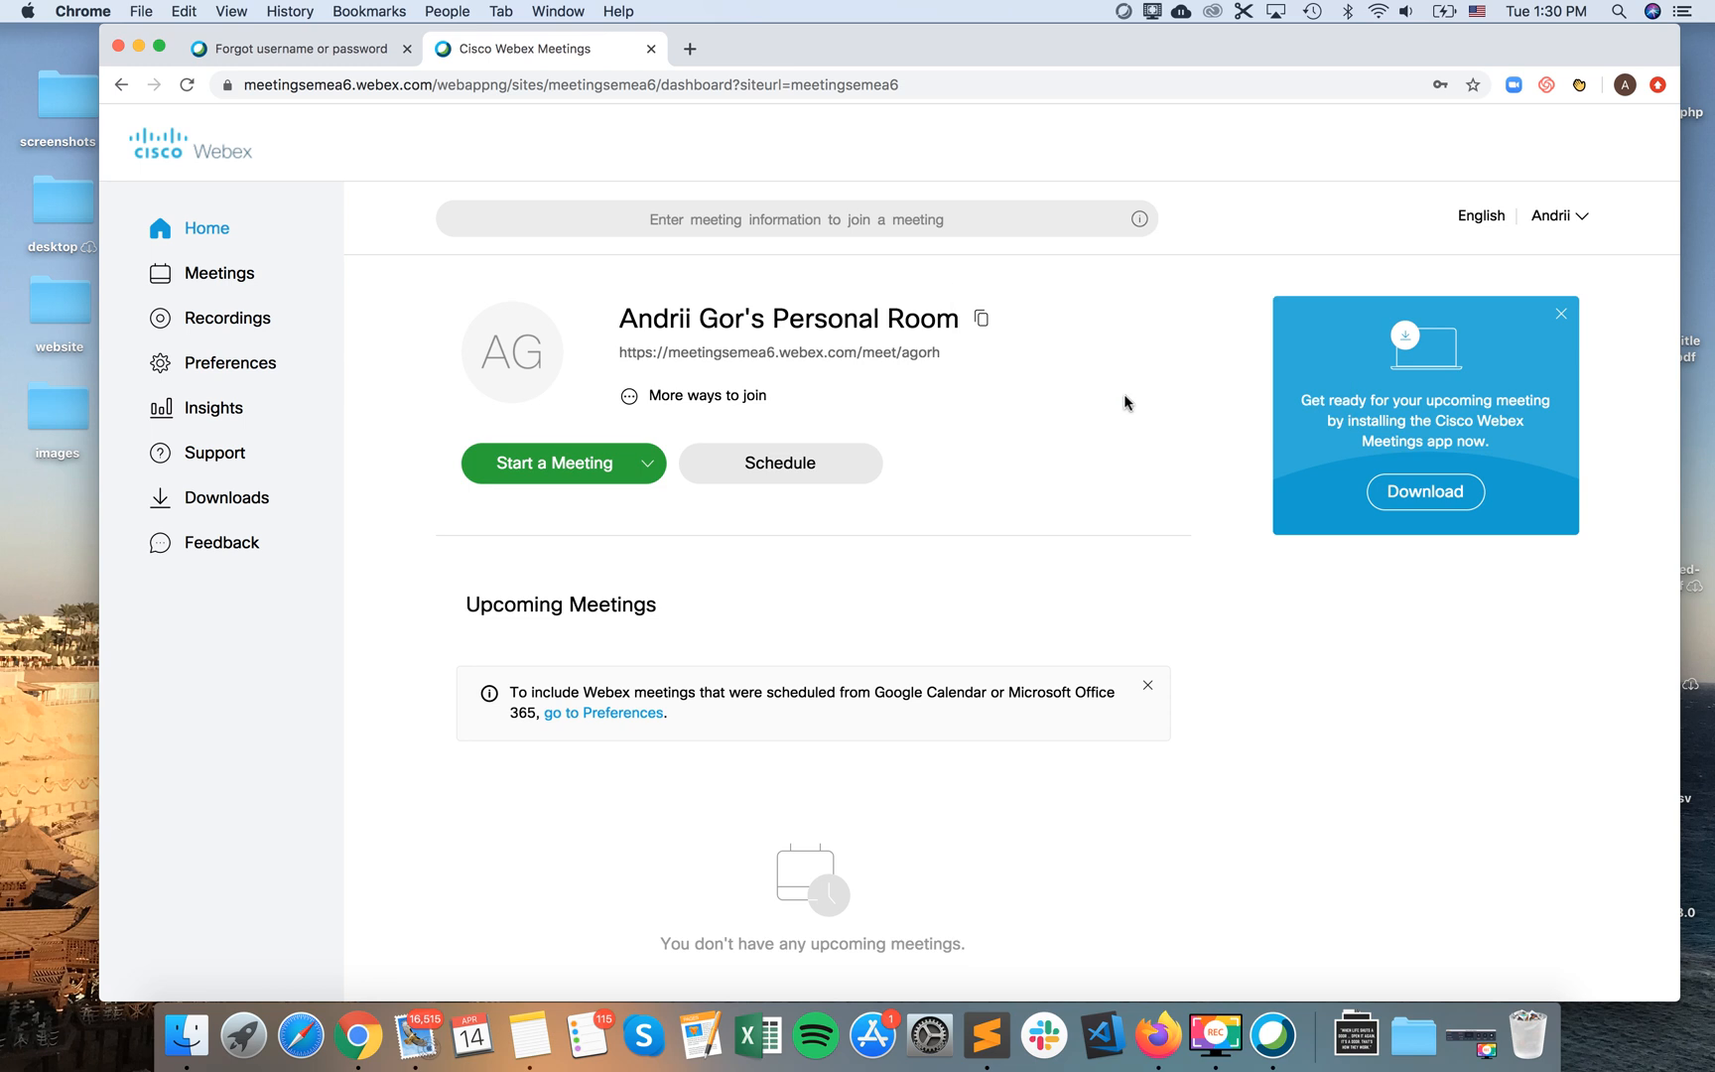